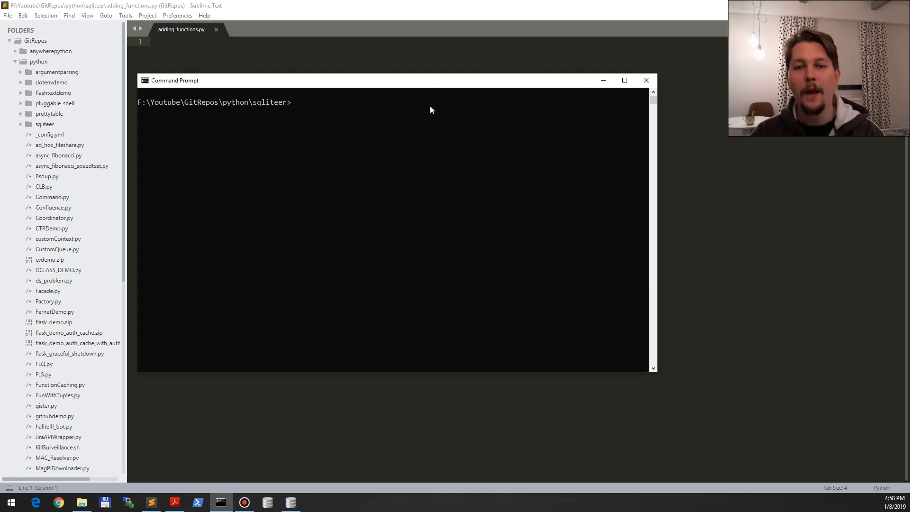
Step: Inspect the Calculate table's Item and Net cells: Crystalis 15, Buriza 35, Butterfly 30
{"action": "left_click", "coordinate": [289, 502]}
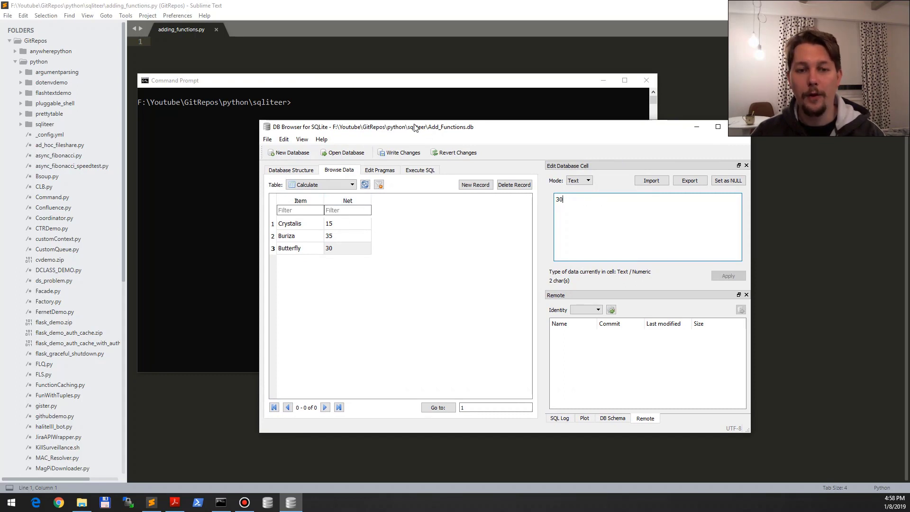
{"action": "left_click", "coordinate": [290, 223]}
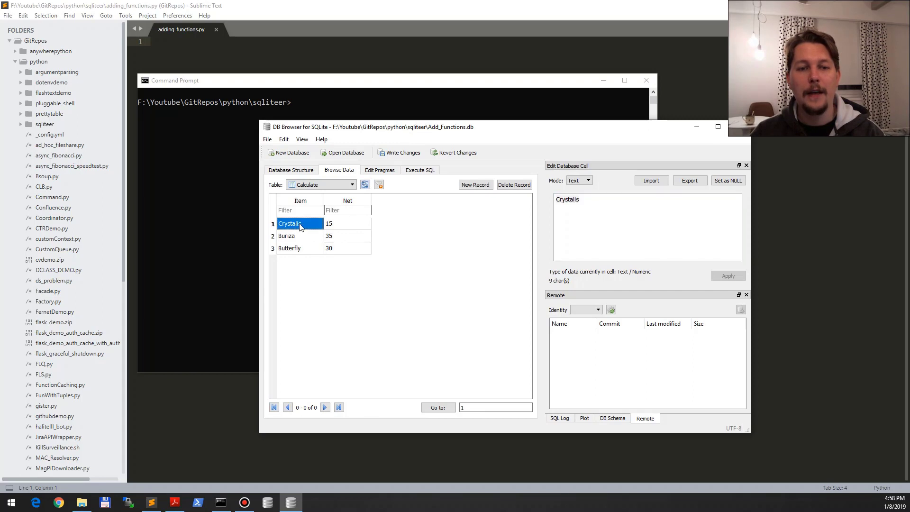
{"action": "left_click", "coordinate": [346, 235]}
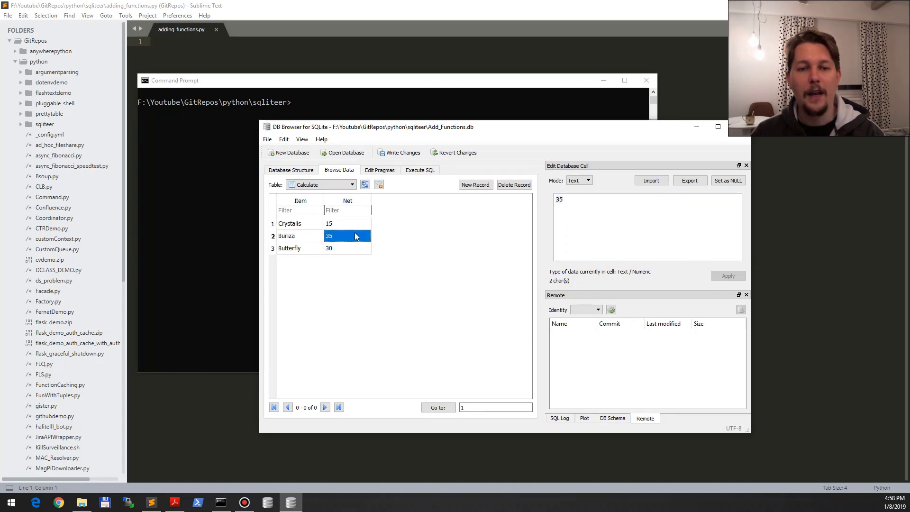
{"action": "left_click", "coordinate": [329, 248]}
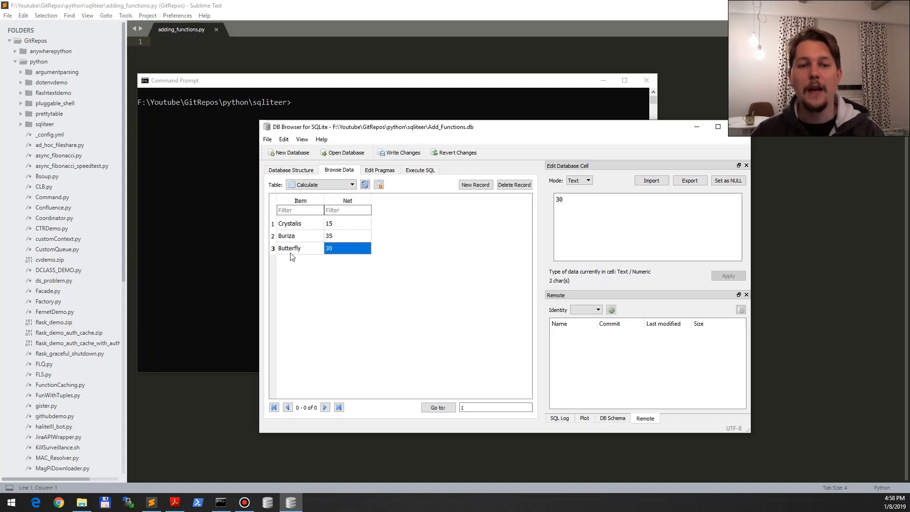
{"action": "left_click", "coordinate": [347, 236]}
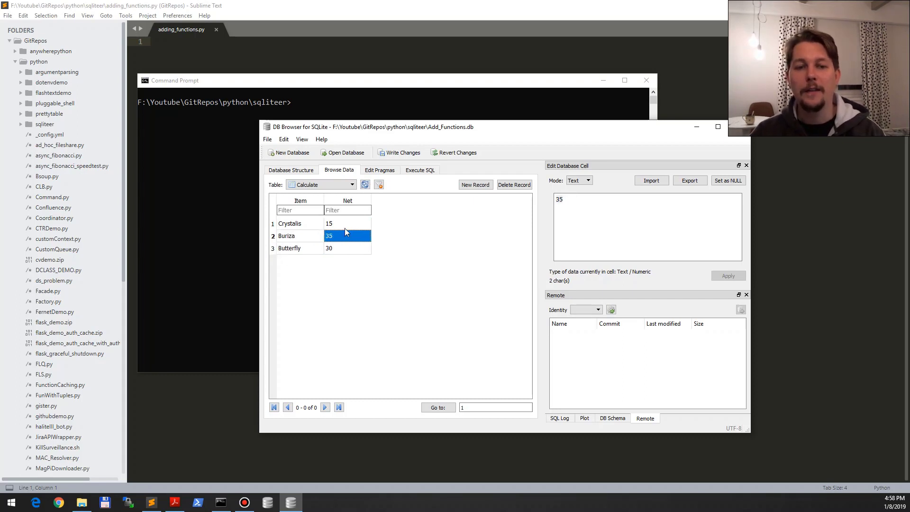
{"action": "left_click", "coordinate": [328, 223]}
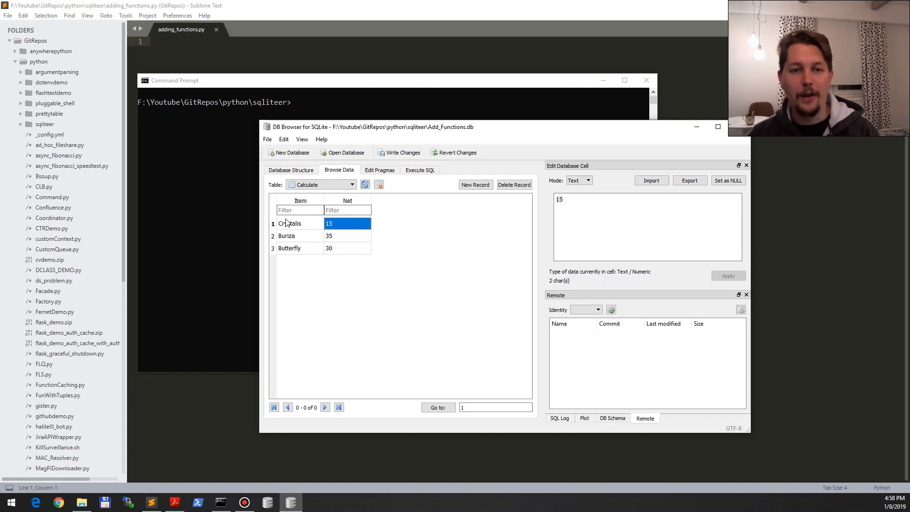
{"action": "mouse_move", "coordinate": [360, 137]}
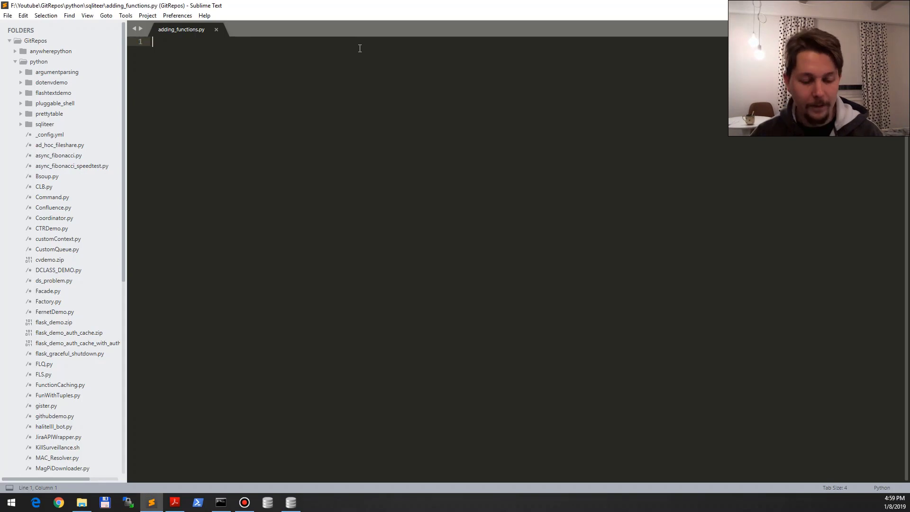
Step: Add import sqlite3 at the top of adding_functions.py, followed by blank lines
{"action": "type", "text": "import sqlite3"}
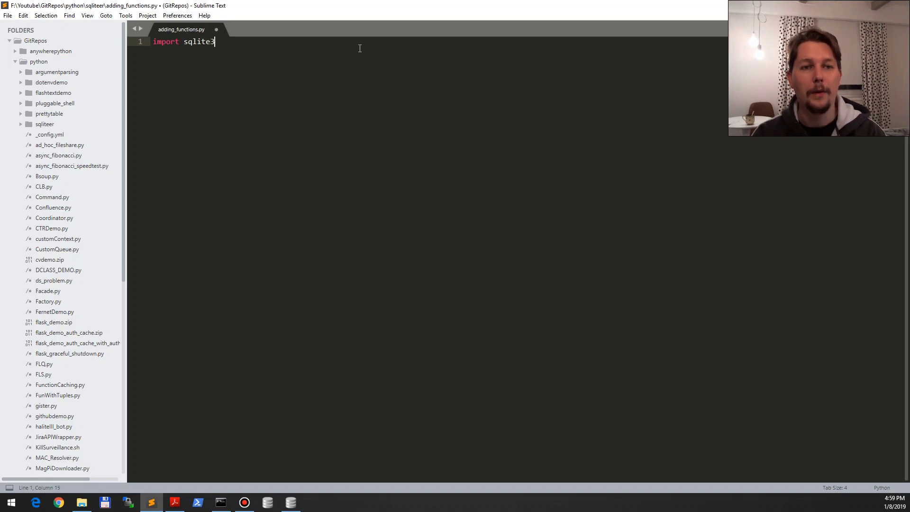
{"action": "key", "text": "Enter"}
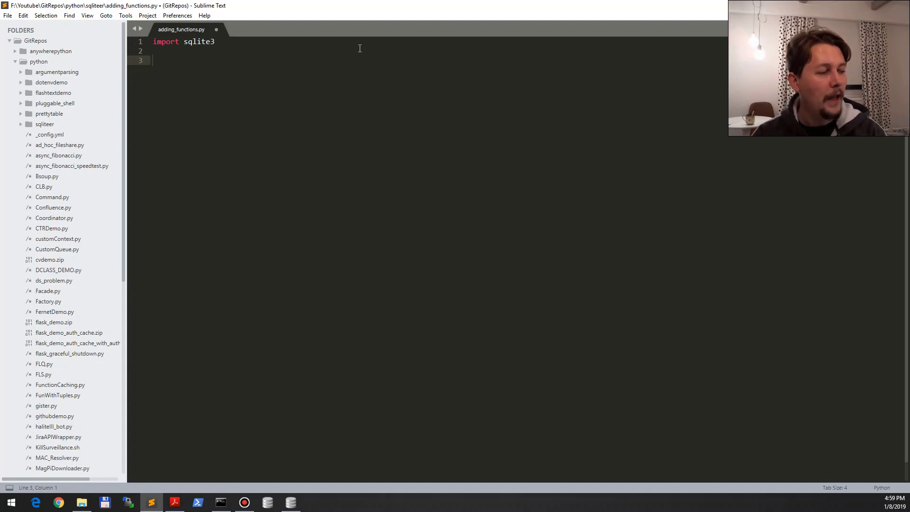
{"action": "key", "text": "enter"}
{"action": "type", "text": "def"}
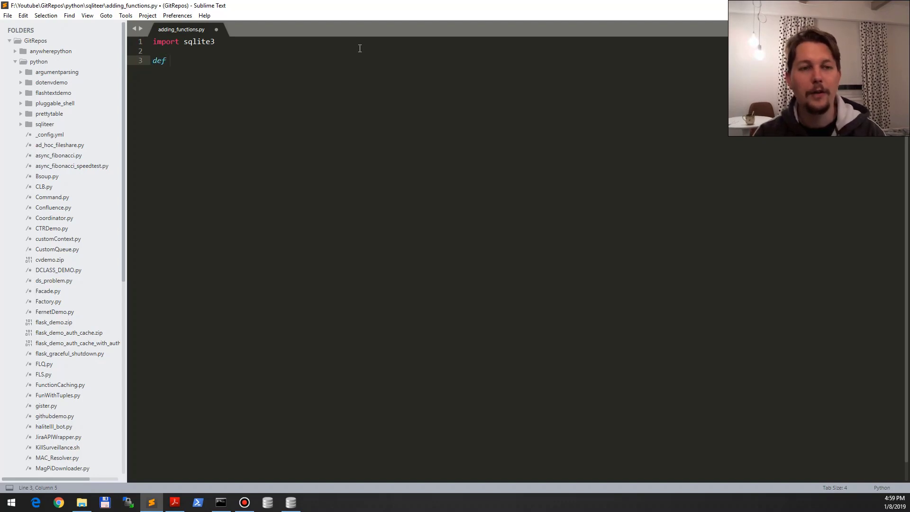
Step: Define tentimes(value) returning value * 10, with blank lines after it
{"action": "type", "text": "tent"}
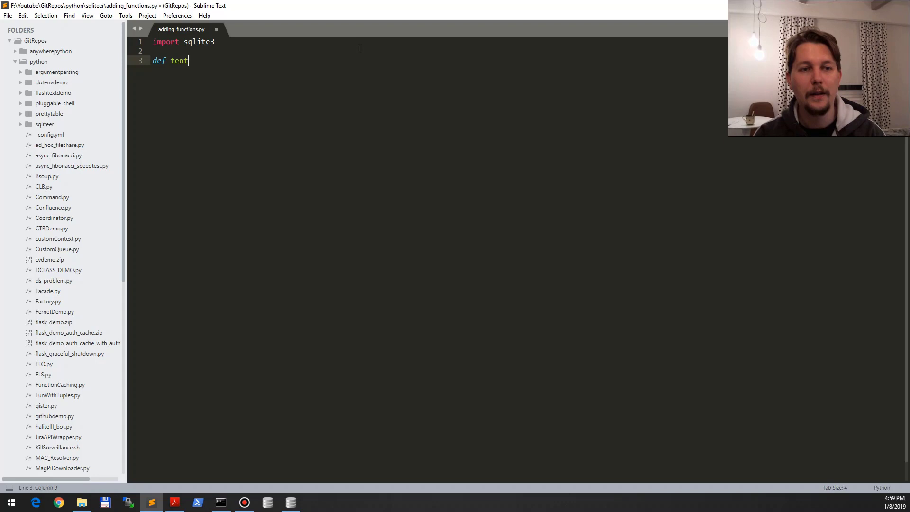
{"action": "type", "text": "imes()"}
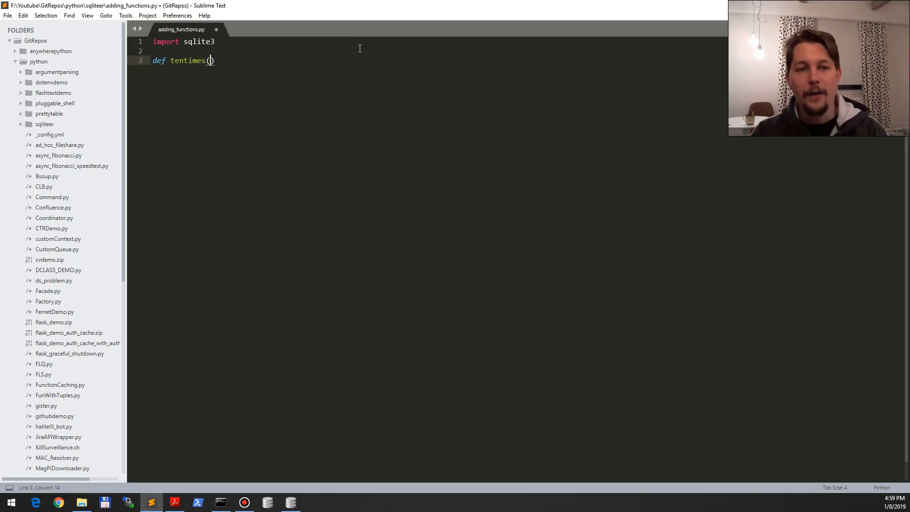
{"action": "type", "text": "value"}
{"action": "type", "text": "return"}
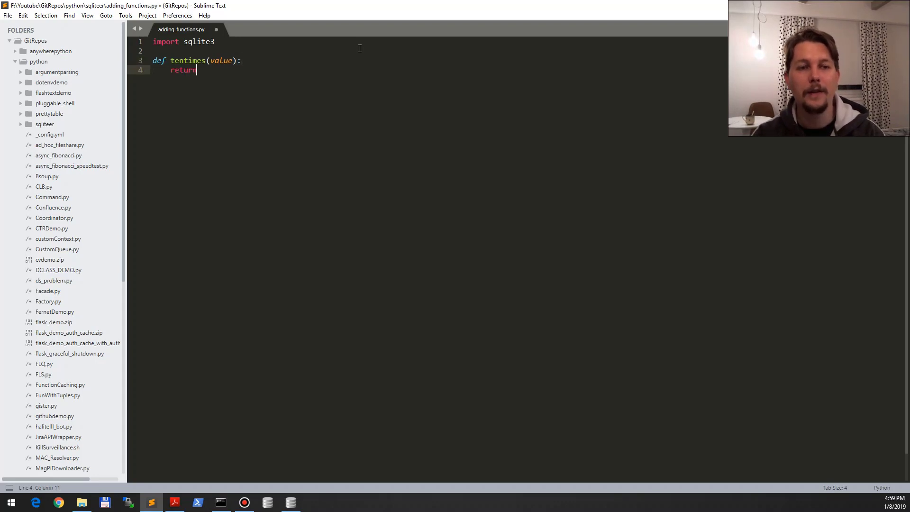
{"action": "type", "text": "value"}
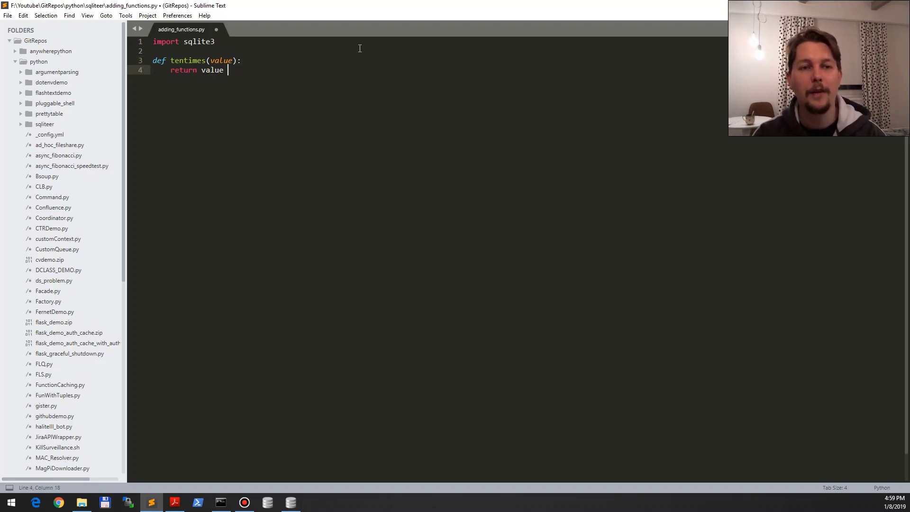
{"action": "type", "text": "* 10"}
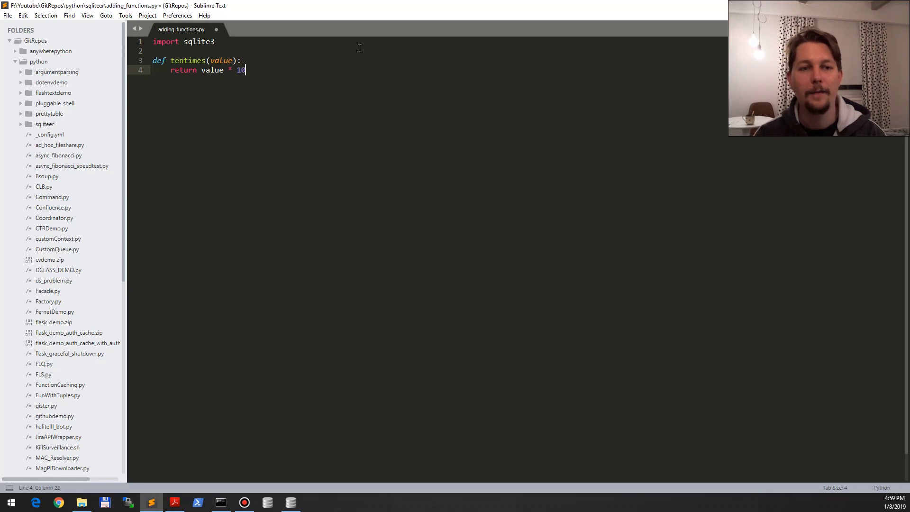
{"action": "key", "text": "enter"}
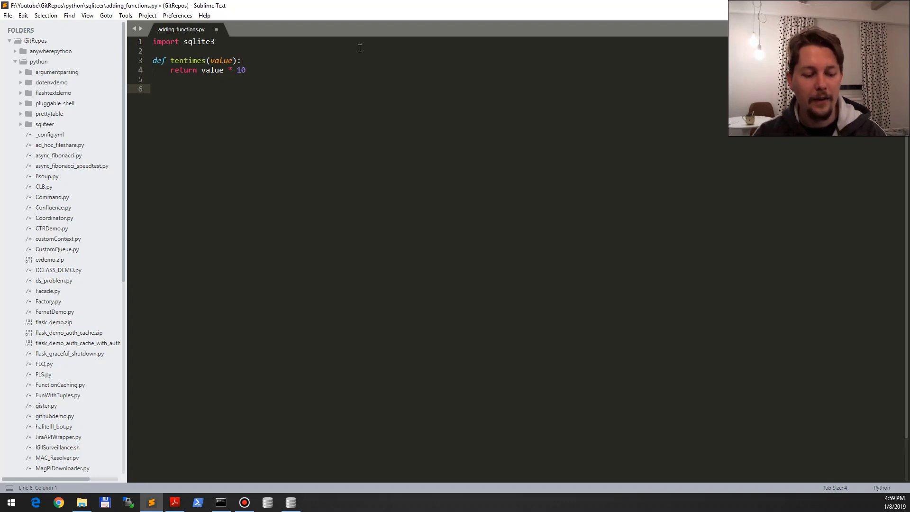
Step: Write DB = sqlite3.connect('Add_Functions.db') on line 6
{"action": "type", "text": "DB ="}
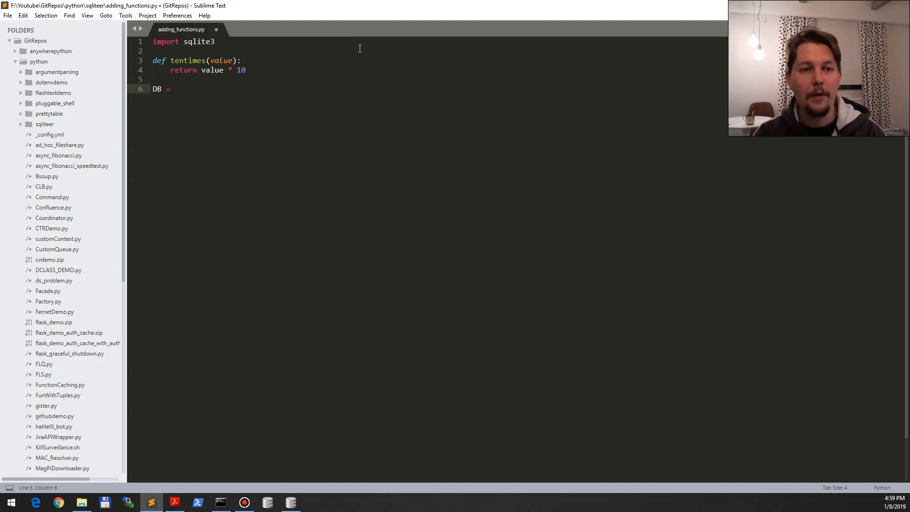
{"action": "type", "text": "sqlite3"}
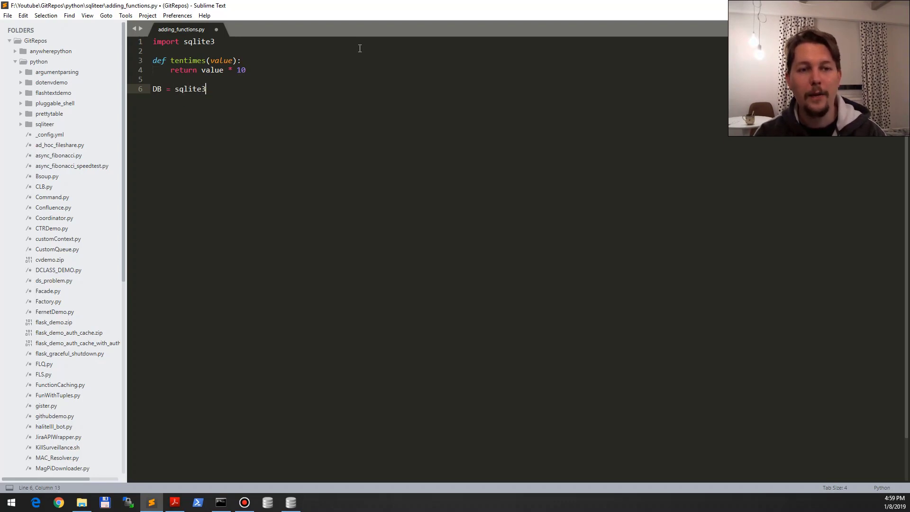
{"action": "type", "text": ".connect()"}
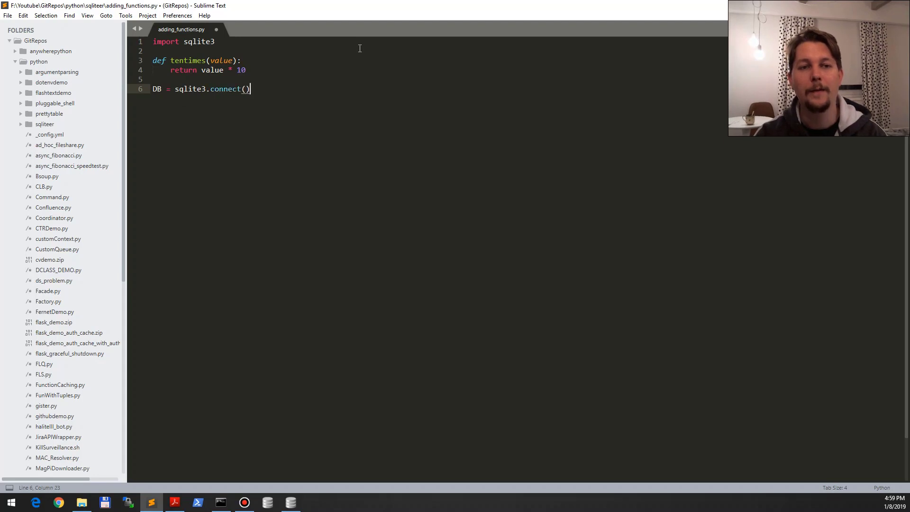
{"action": "type", "text": "''"}
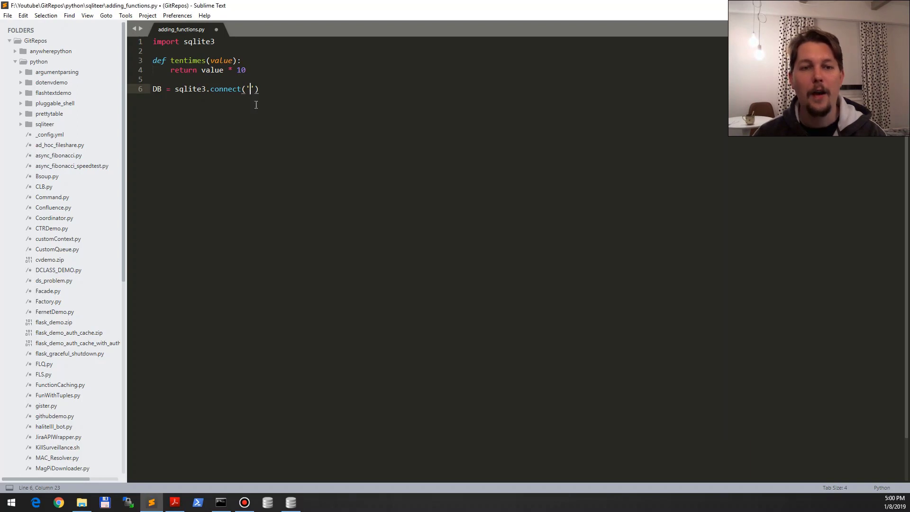
{"action": "type", "text": "Add_Fu"}
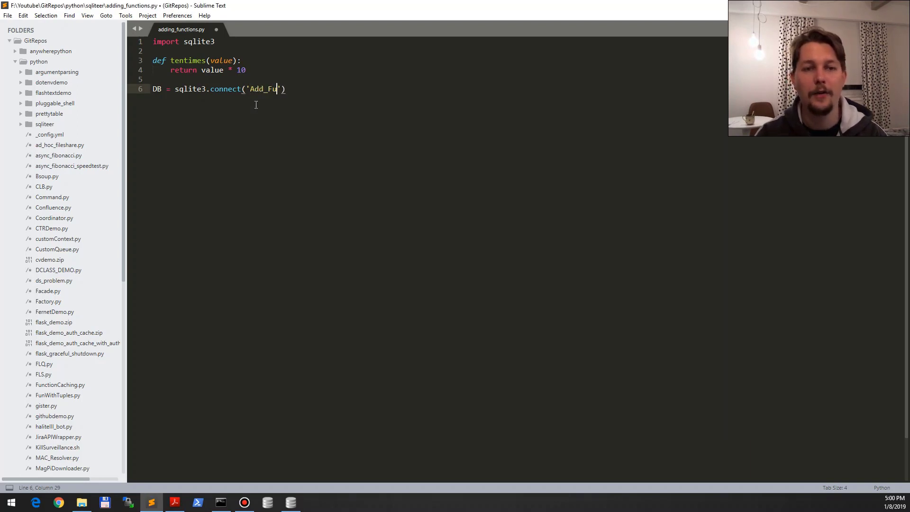
{"action": "type", "text": "nctions.db"}
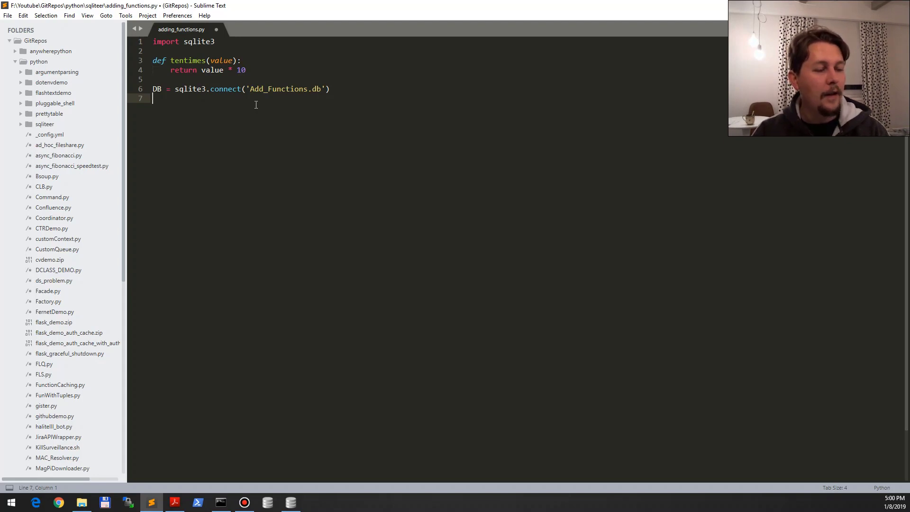
Step: Write DB.create_function('tentimes', 1, tentimes) on line 7
{"action": "type", "text": "DB."}
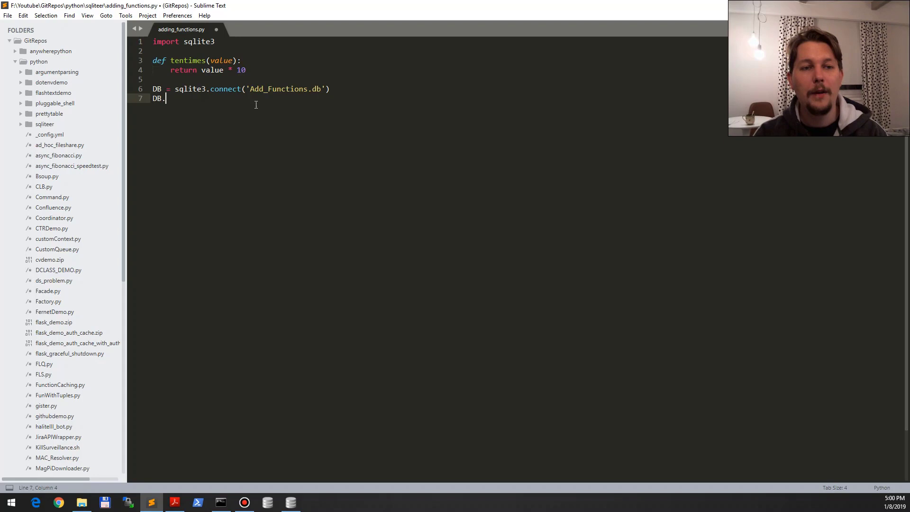
{"action": "type", "text": "create_fu"}
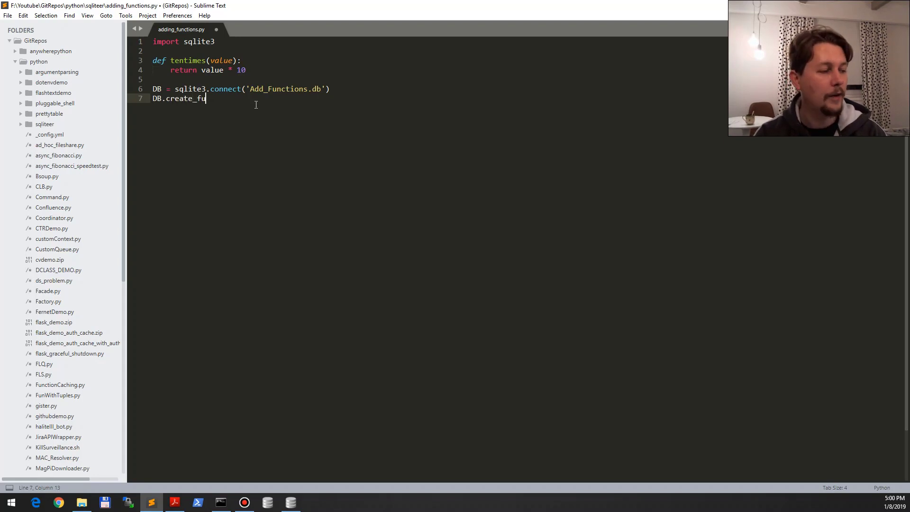
{"action": "type", "text": "nction()"}
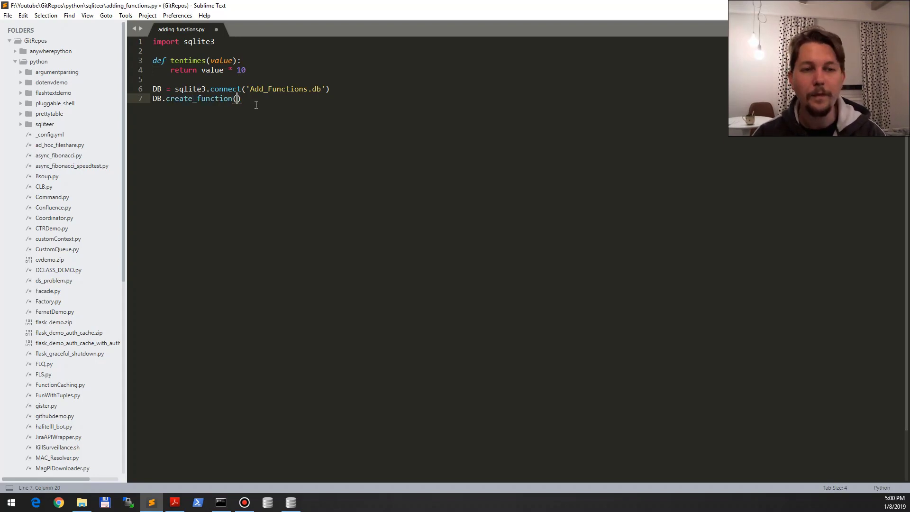
{"action": "type", "text": "'"}
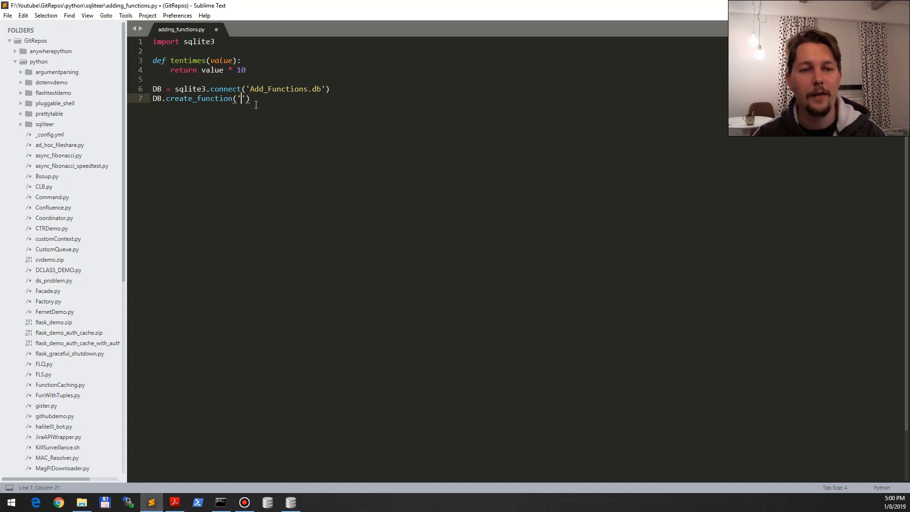
{"action": "type", "text": "tentimes"}
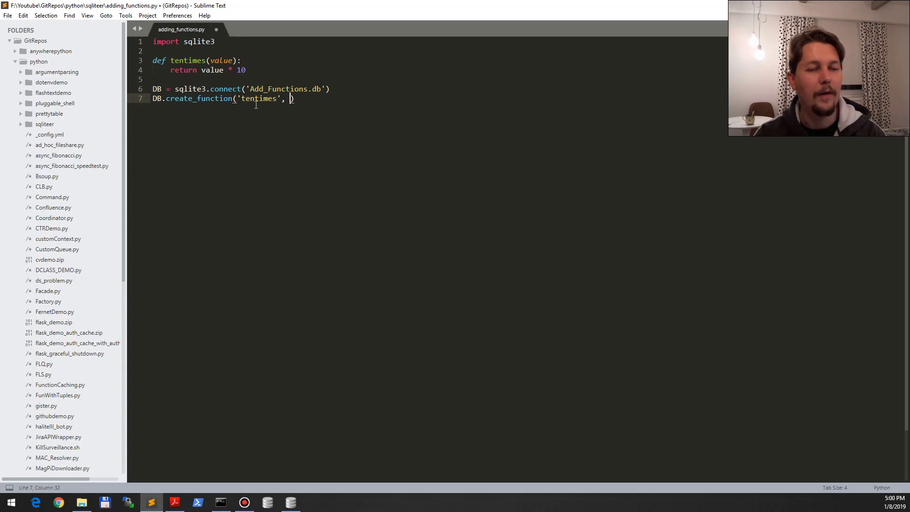
{"action": "type", "text": "1,"}
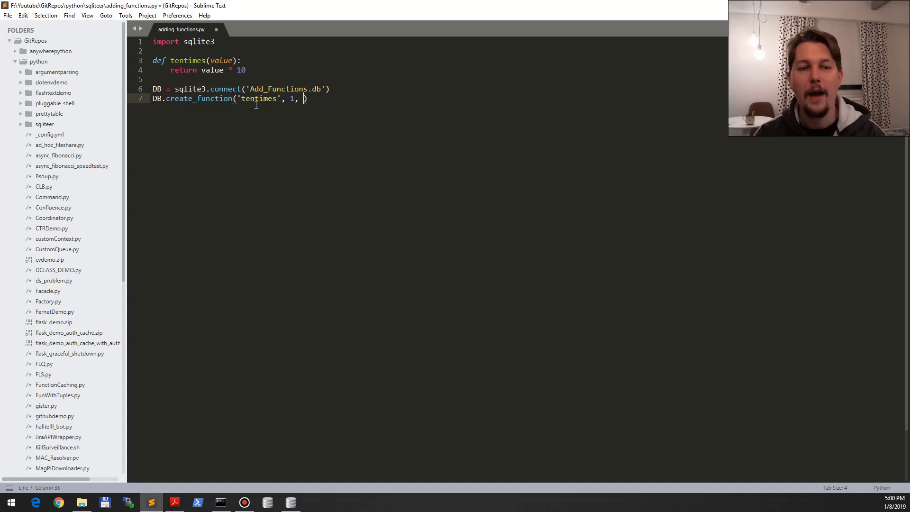
{"action": "type", "text": "tentimes)"}
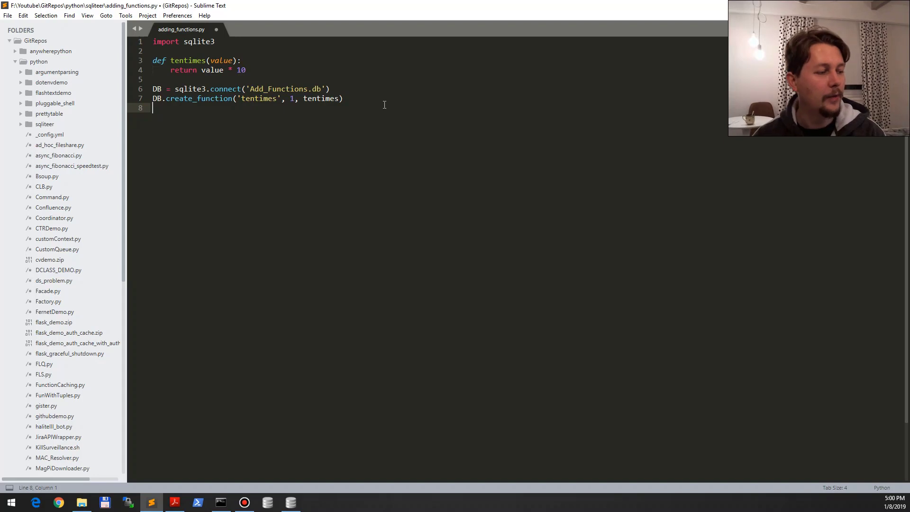
Step: Write cur = DB.cursor() on line 8
{"action": "type", "text": "cur ="}
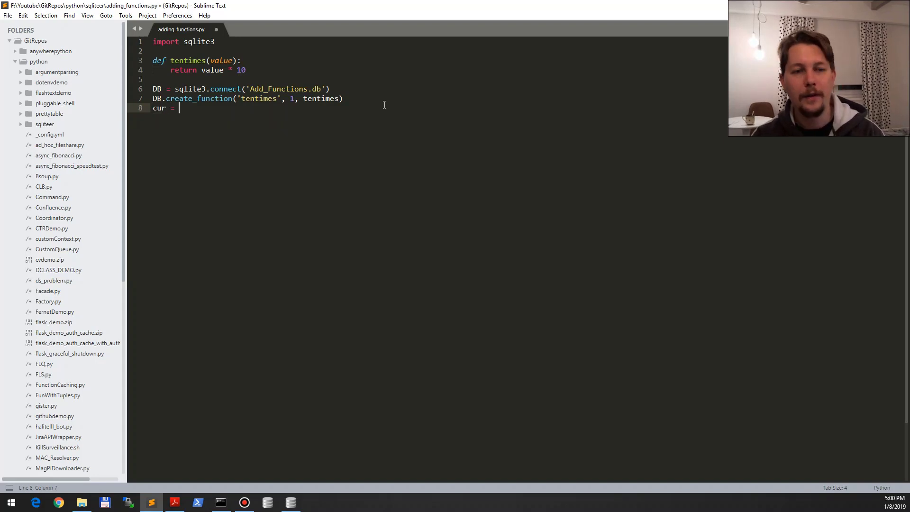
{"action": "type", "text": "DB."}
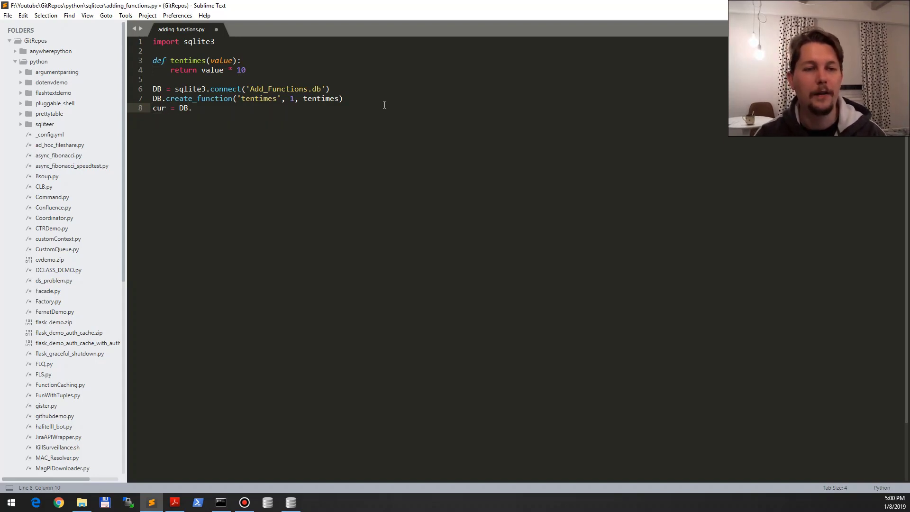
{"action": "type", "text": "curso"}
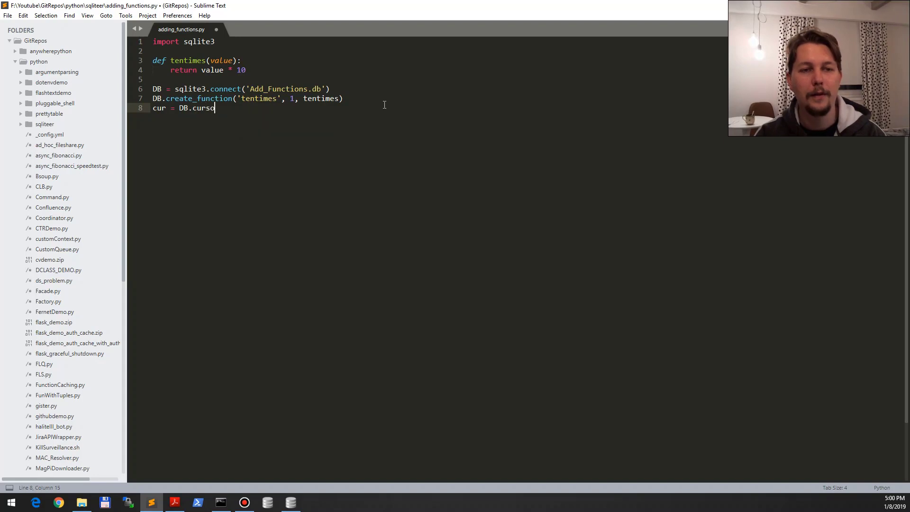
{"action": "type", "text": "r()"}
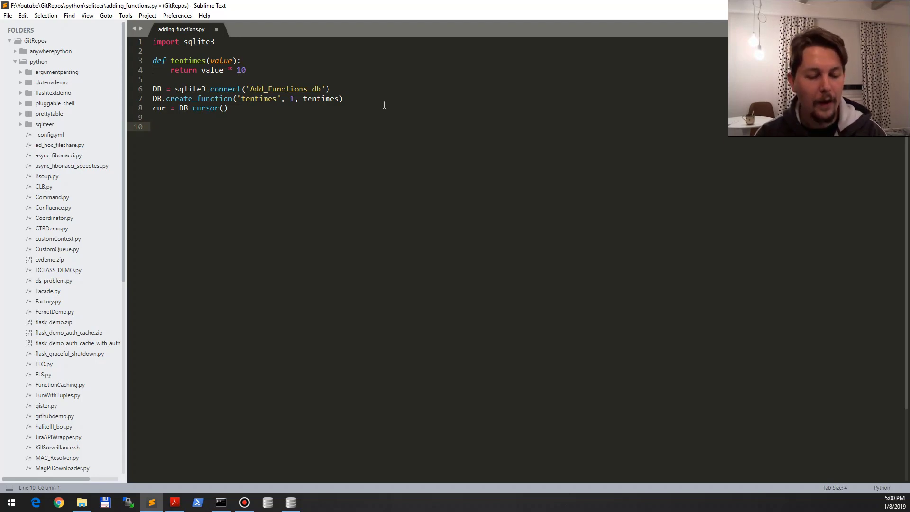
Step: Type cur.execute('SELECT item, net, tentimes(net) from ', checking column names in DB Browser
{"action": "type", "text": "c"}
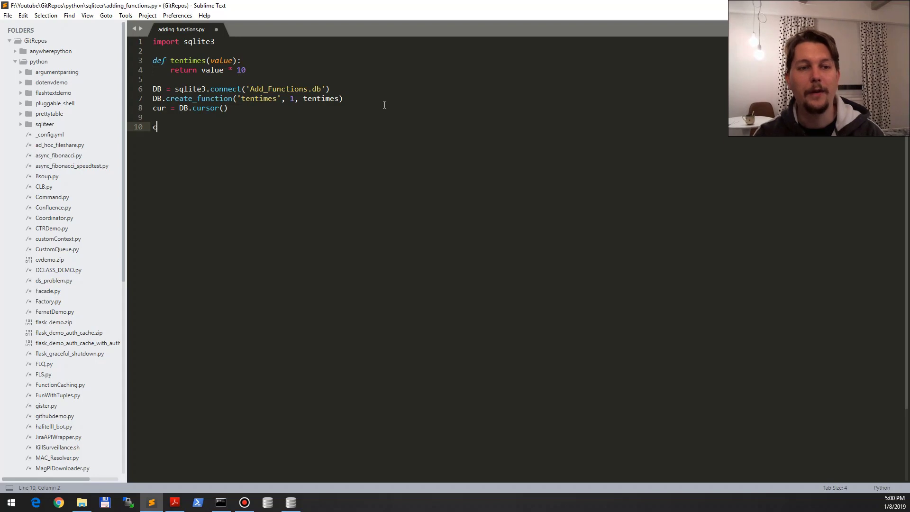
{"action": "type", "text": "ur.execu"}
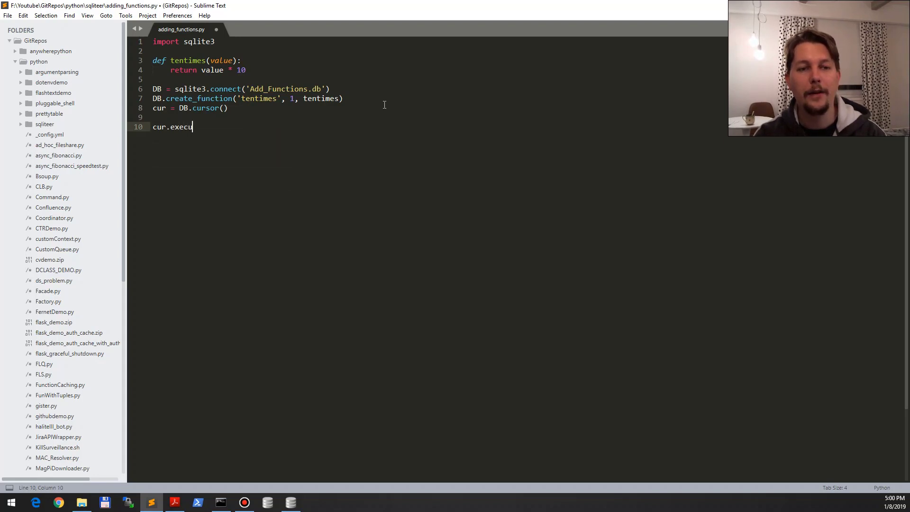
{"action": "type", "text": "te()"}
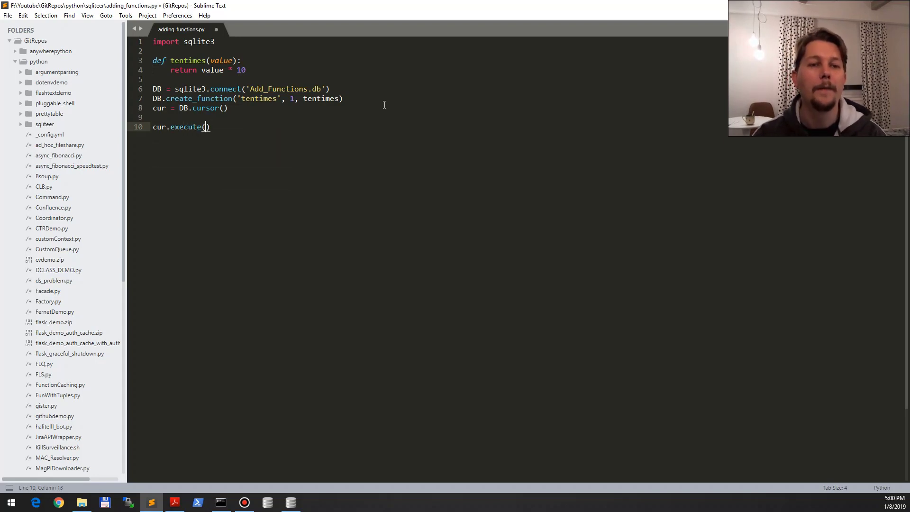
{"action": "type", "text": "''"}
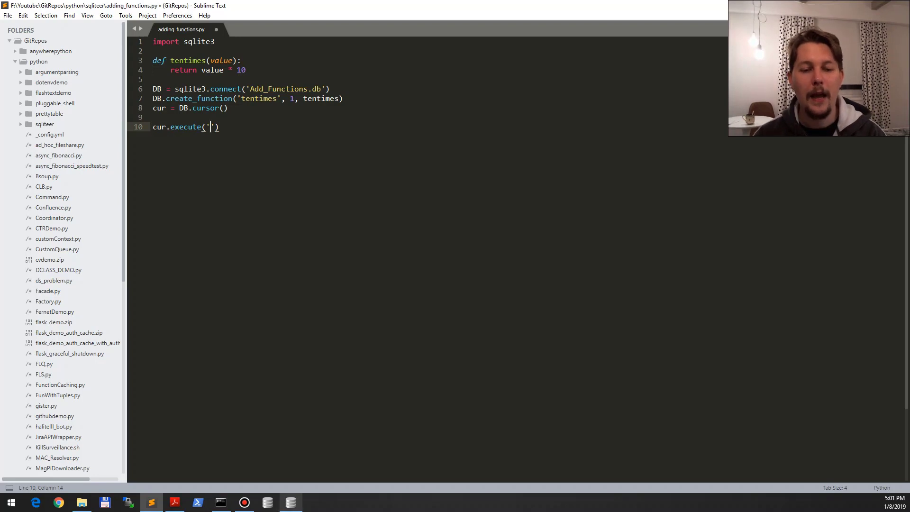
{"action": "left_click", "coordinate": [290, 502]}
{"action": "type", "text": "SELECT item, net, tentimes"}
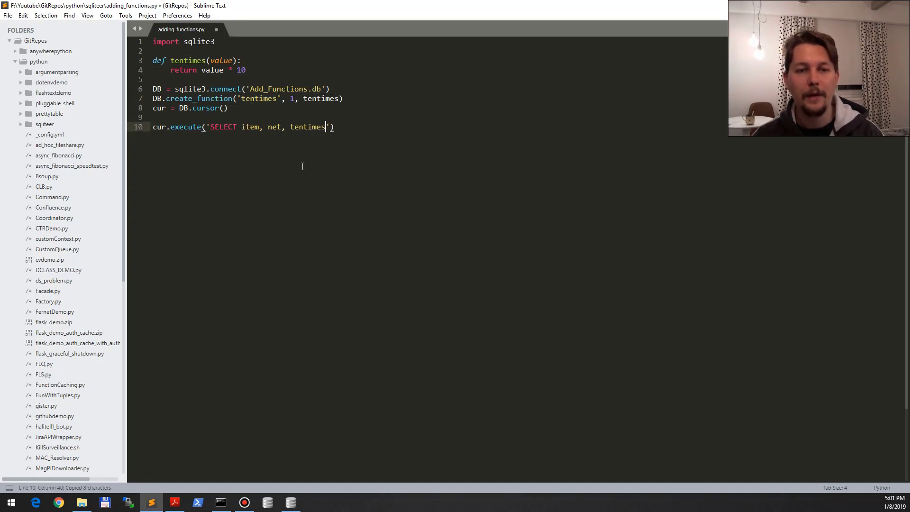
{"action": "type", "text": "()"}
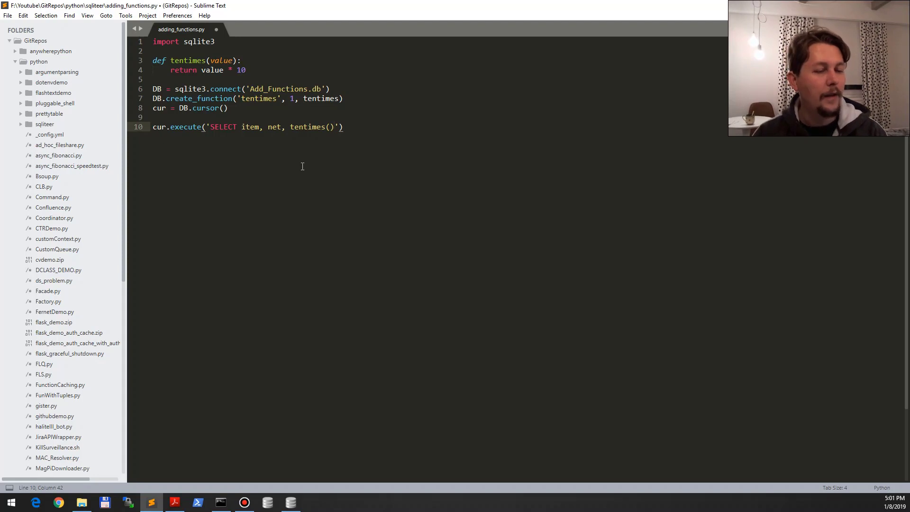
{"action": "type", "text": "net"}
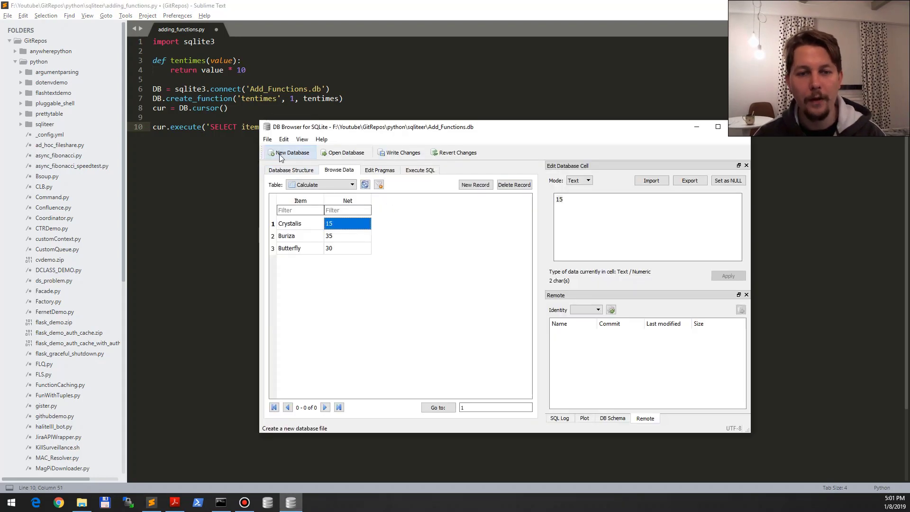
{"action": "left_click", "coordinate": [290, 169]}
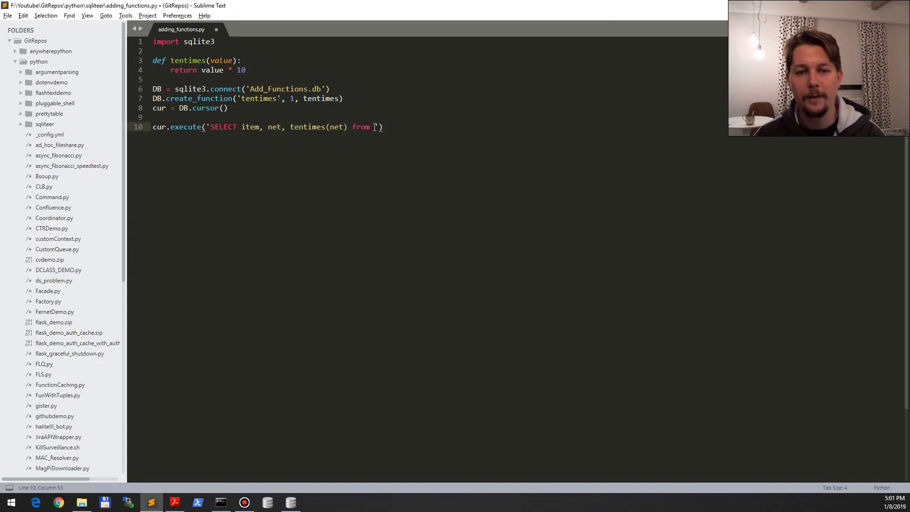
Step: Complete the query with the Calculate table and wrap the execute call in print()
{"action": "type", "text": "Calcul"}
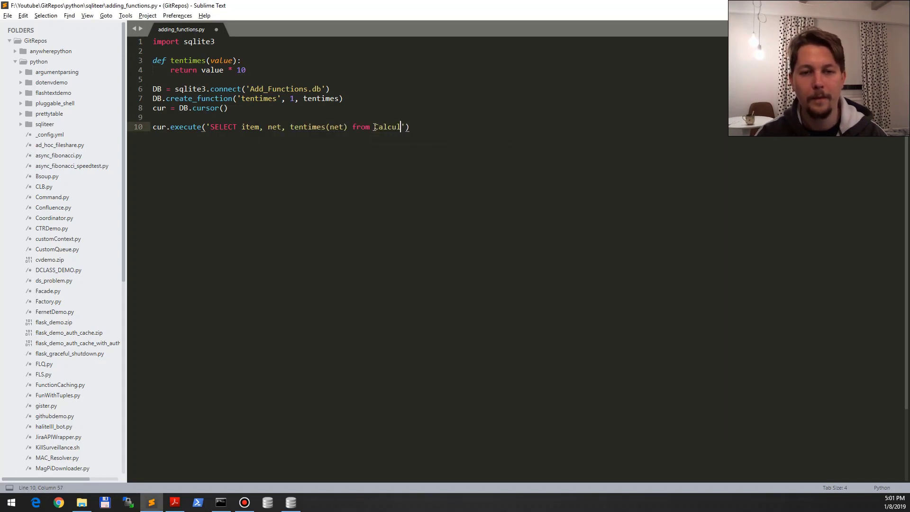
{"action": "type", "text": "ate"}
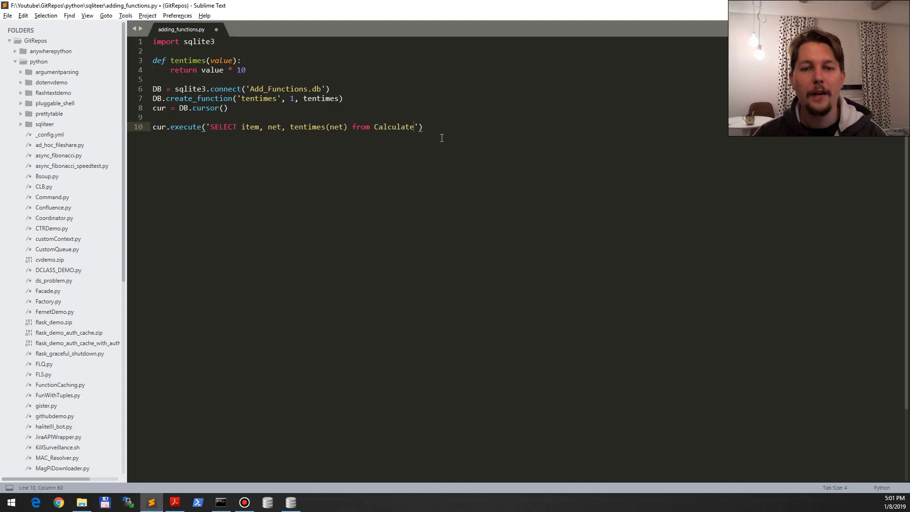
{"action": "type", "text": ")"}
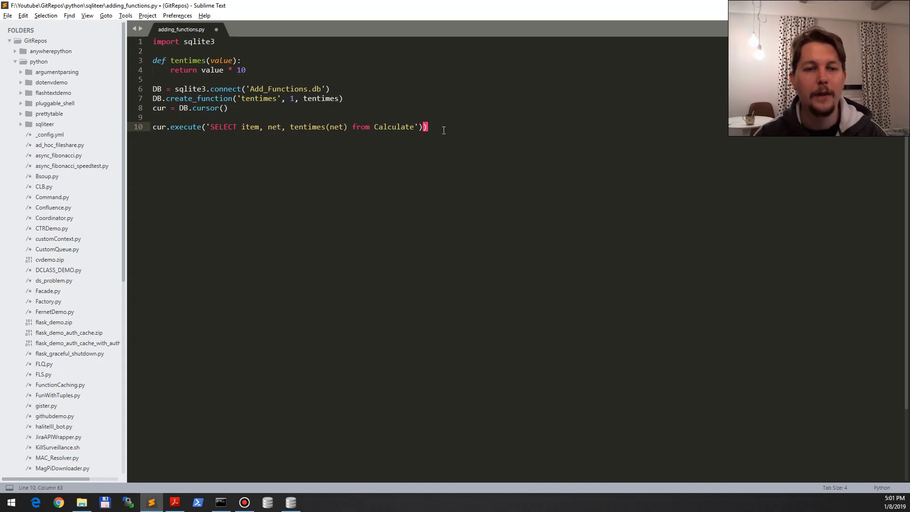
{"action": "type", "text": "print("}
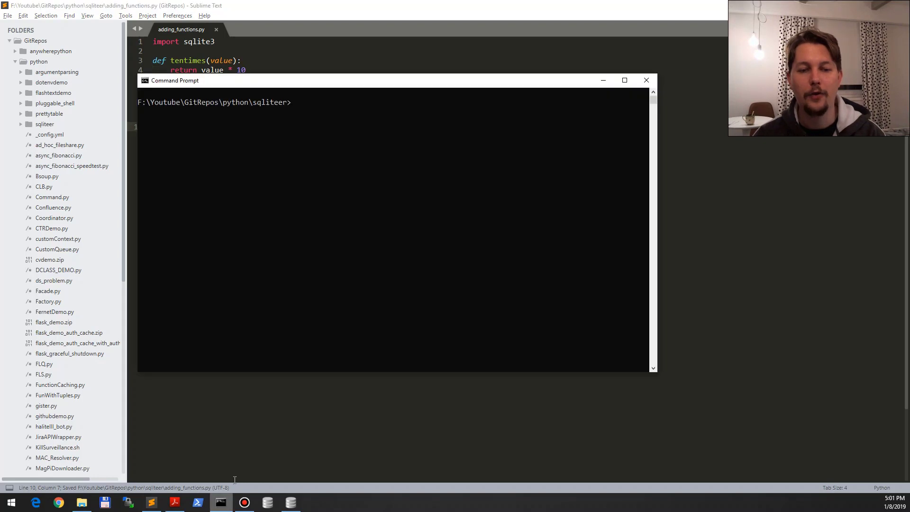
Step: List the sqliteer folder with dir and run python adding_functions.py
{"action": "type", "text": "dir"}
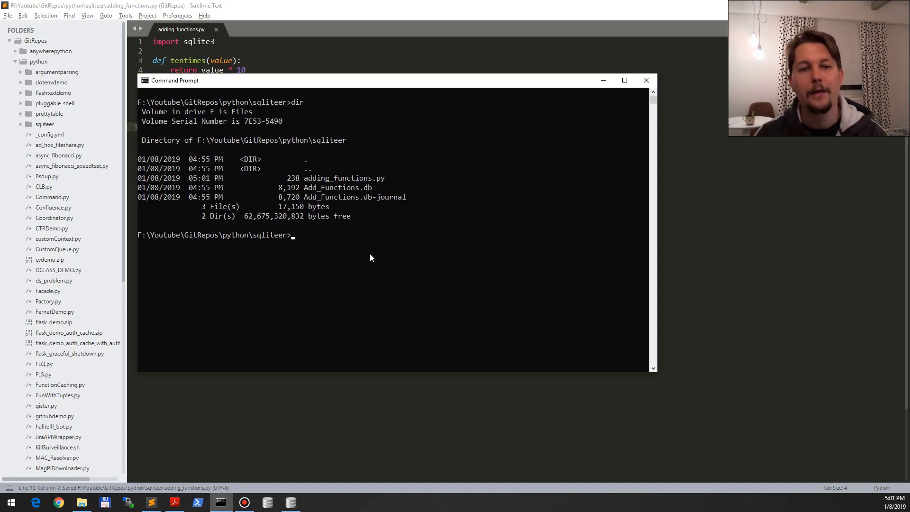
{"action": "type", "text": "p"}
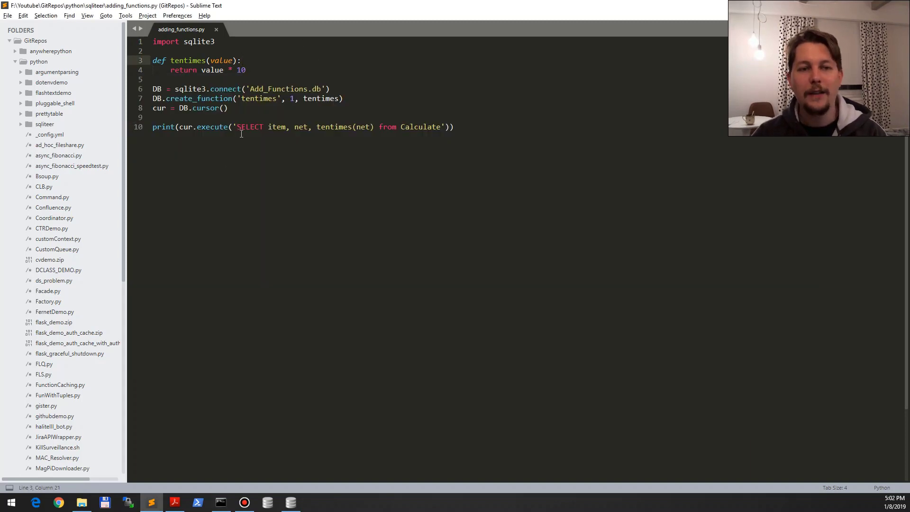
{"action": "mouse_move", "coordinate": [222, 142]}
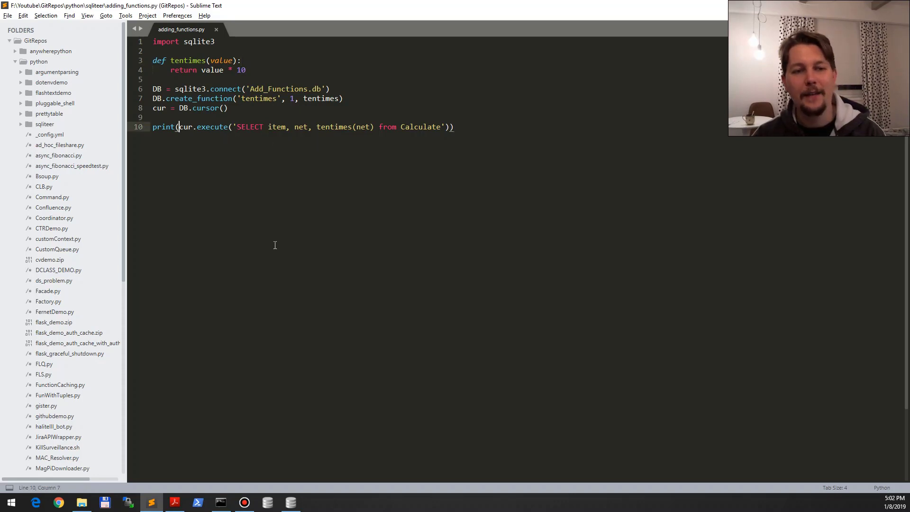
Step: Loop over the query results with print(row), then rerun the script in Command Prompt
{"action": "key", "text": "Backspace"}
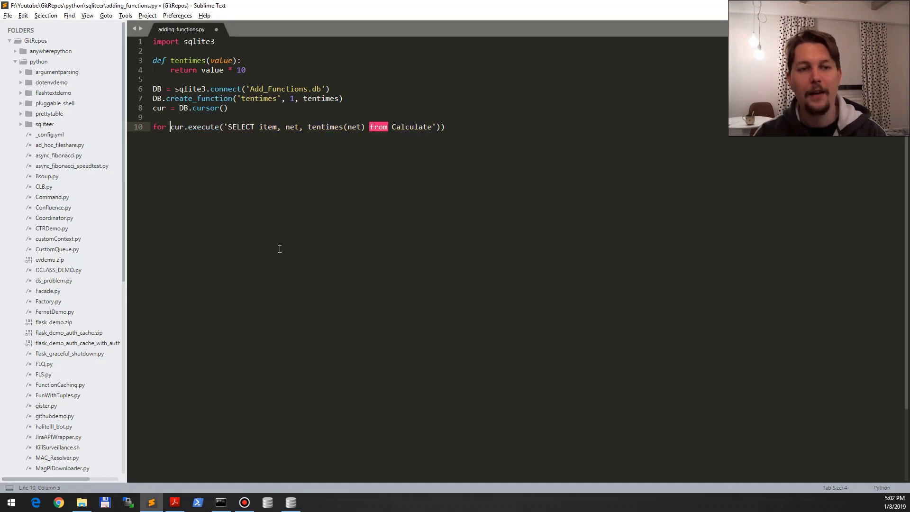
{"action": "type", "text": "row in"}
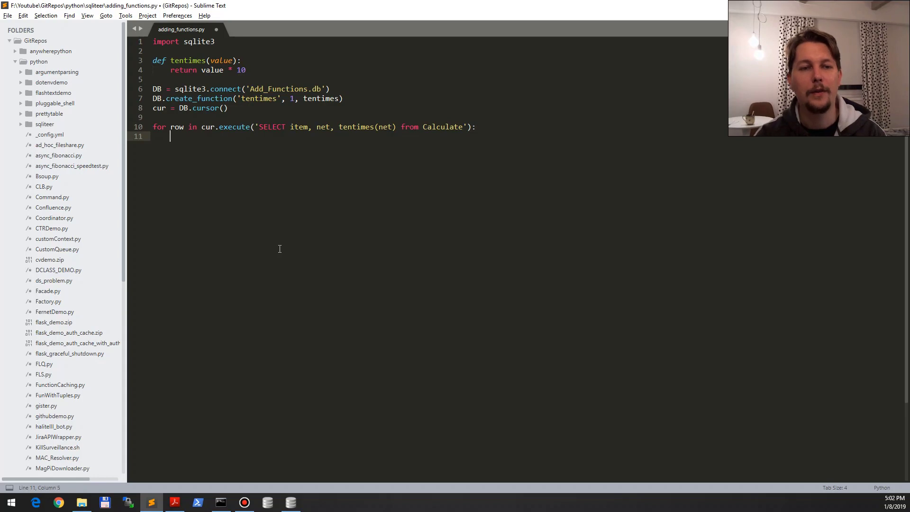
{"action": "type", "text": "print(ro"}
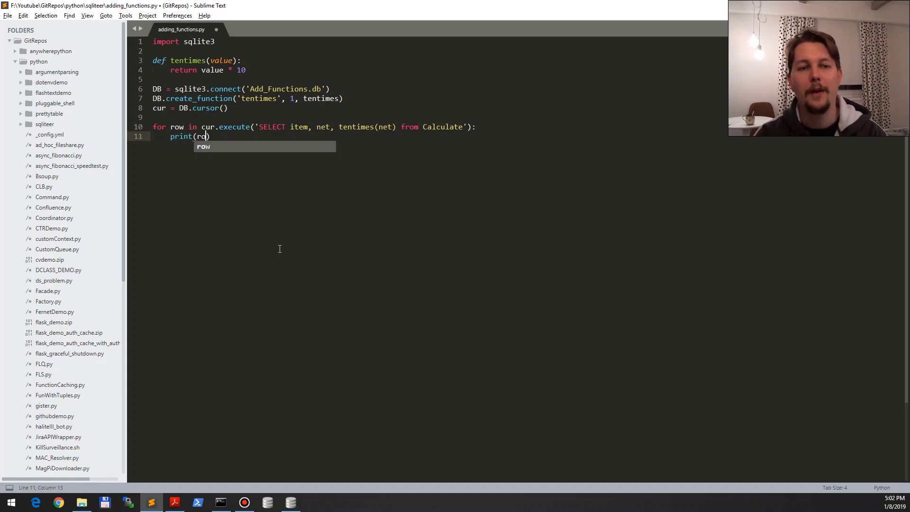
{"action": "left_click", "coordinate": [220, 502]}
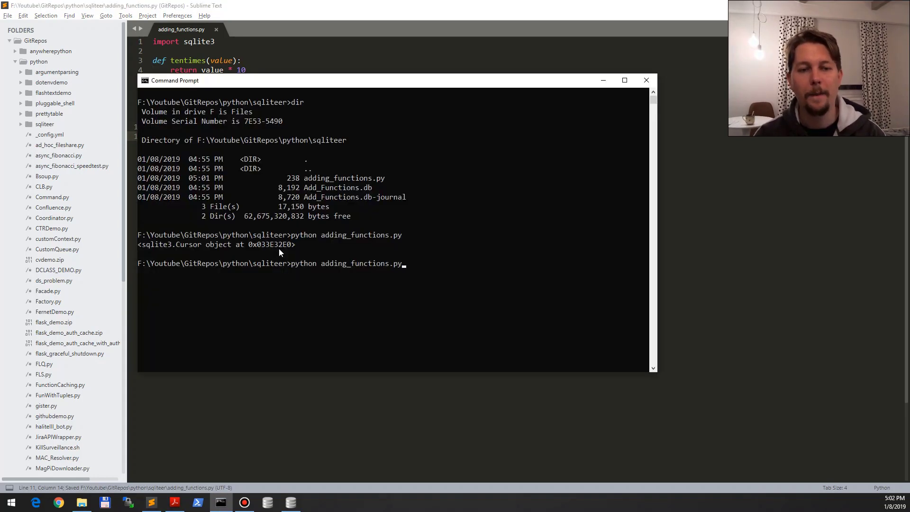
{"action": "key", "text": "enter"}
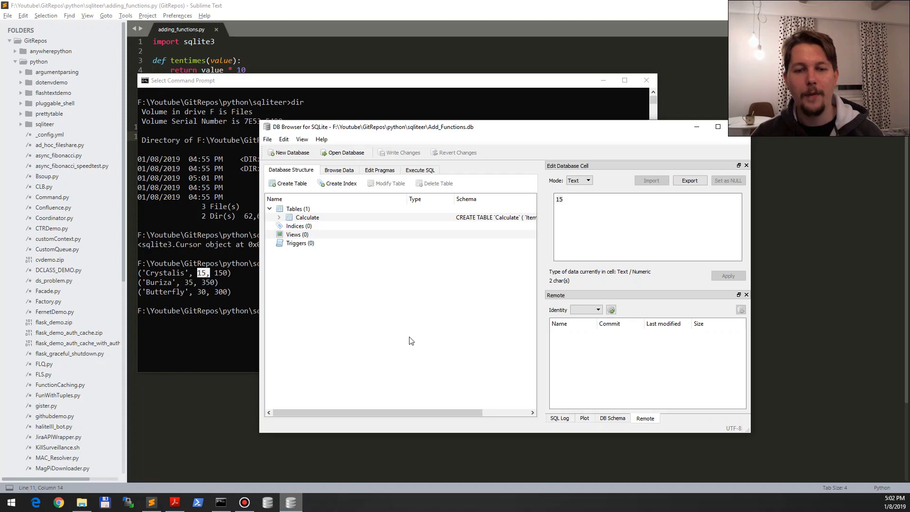
Step: Switch to DB Browser's Browse Data view of the Calculate table
{"action": "left_click", "coordinate": [339, 170]}
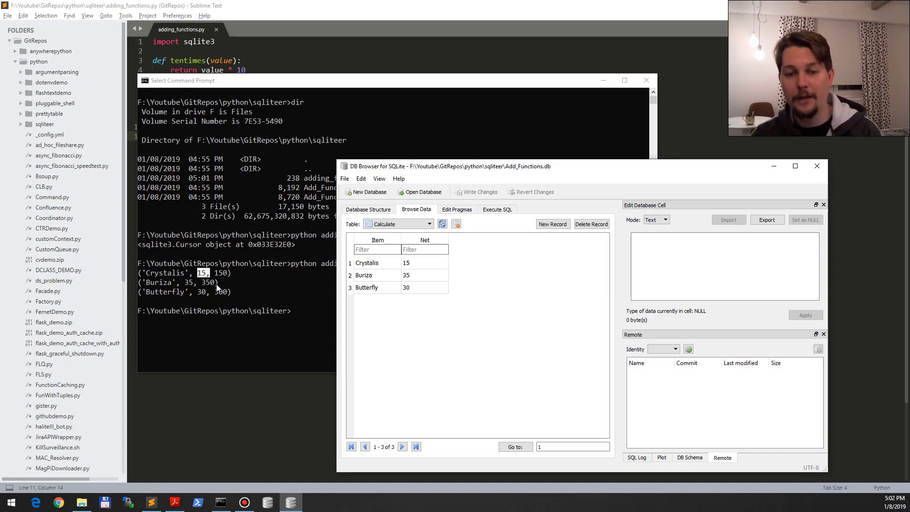
{"action": "mouse_move", "coordinate": [247, 230]}
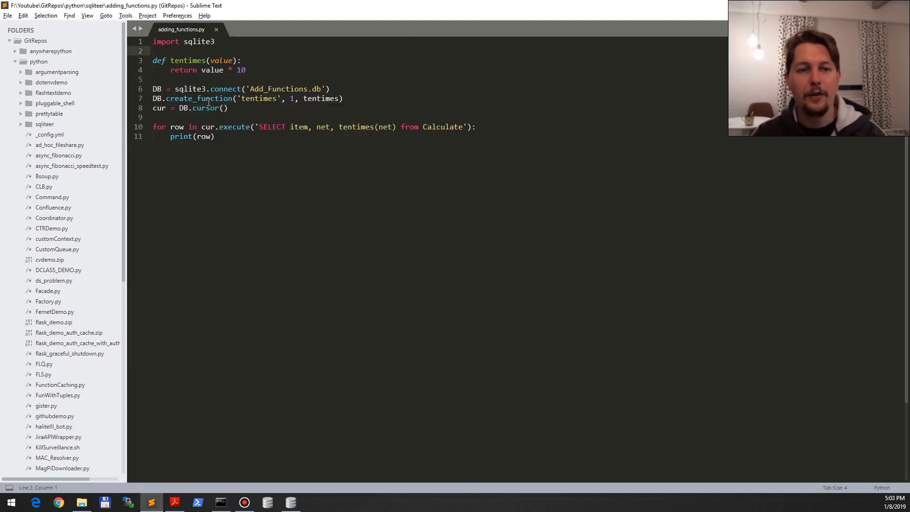
{"action": "double_click", "coordinate": [202, 98]}
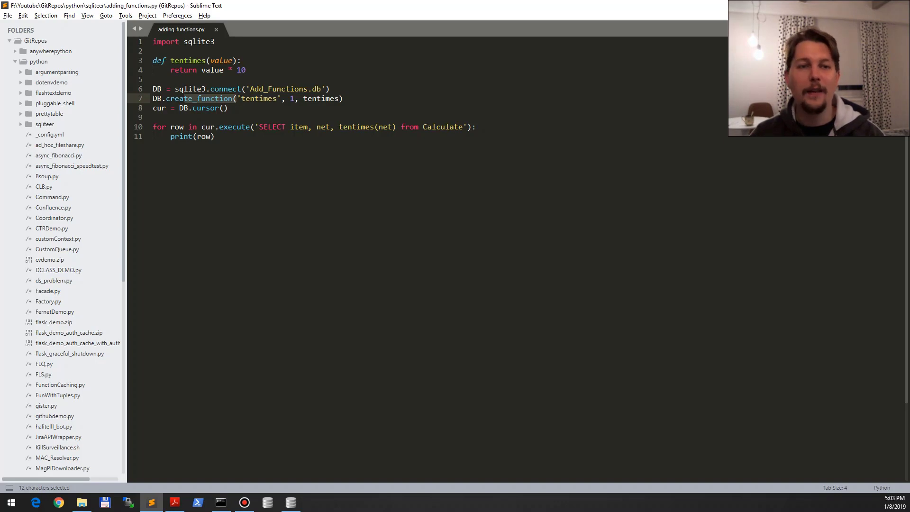
{"action": "left_click", "coordinate": [238, 98]}
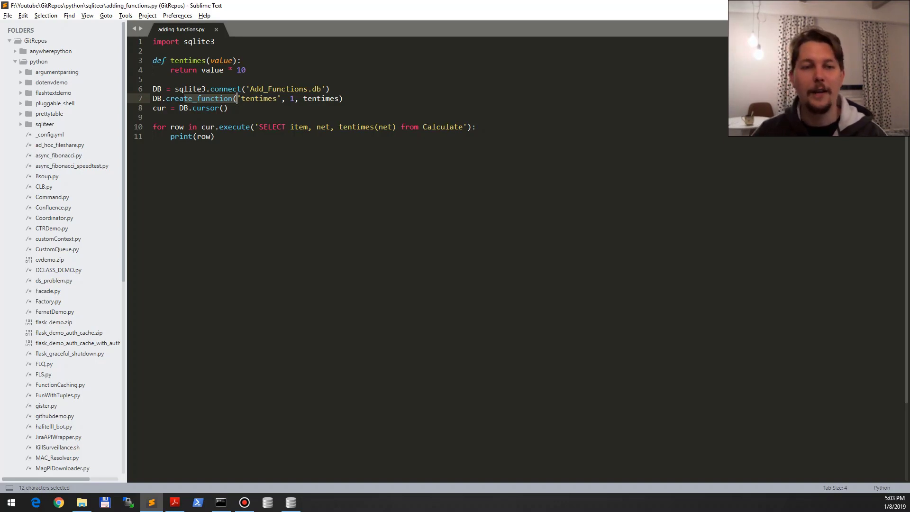